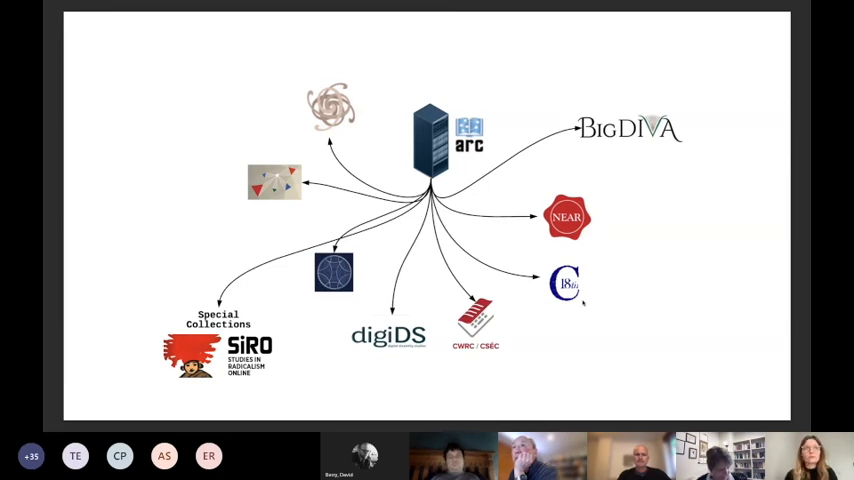
# - Advance the shared presentation from the ARC network diagram to the BigDIVA website slide
pyautogui.click(630, 128)
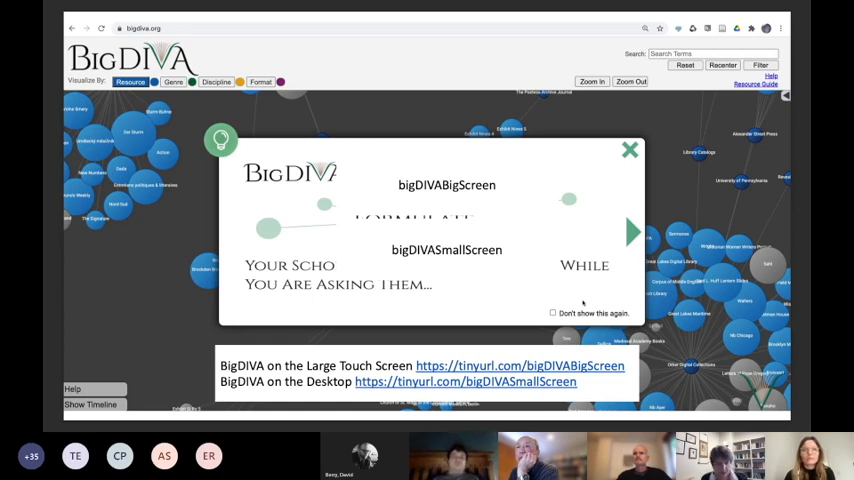
pyautogui.click(630, 148)
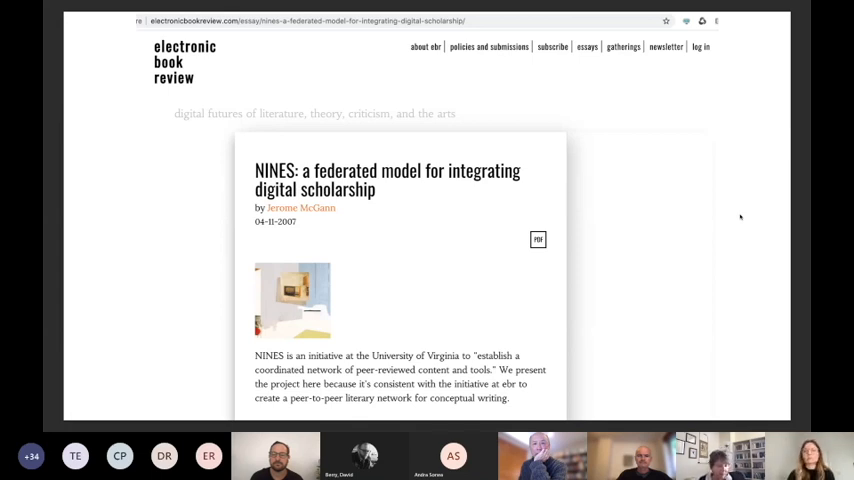
pyautogui.moveTo(744, 236)
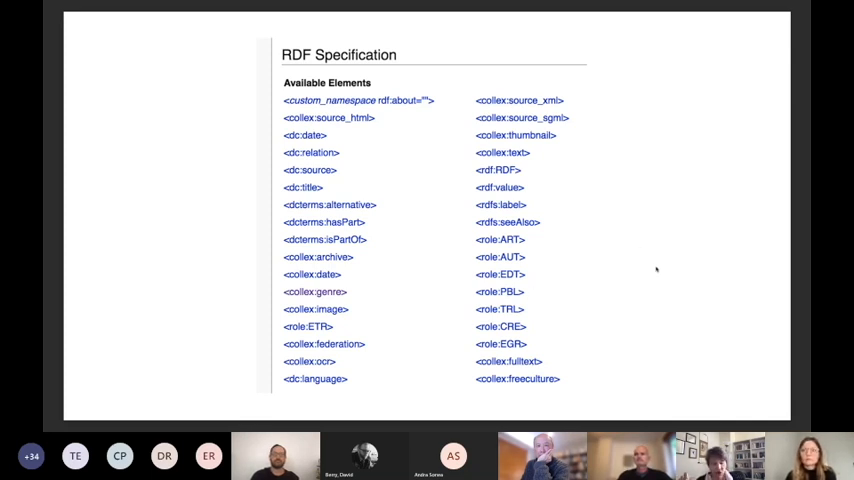
pyautogui.moveTo(728, 240)
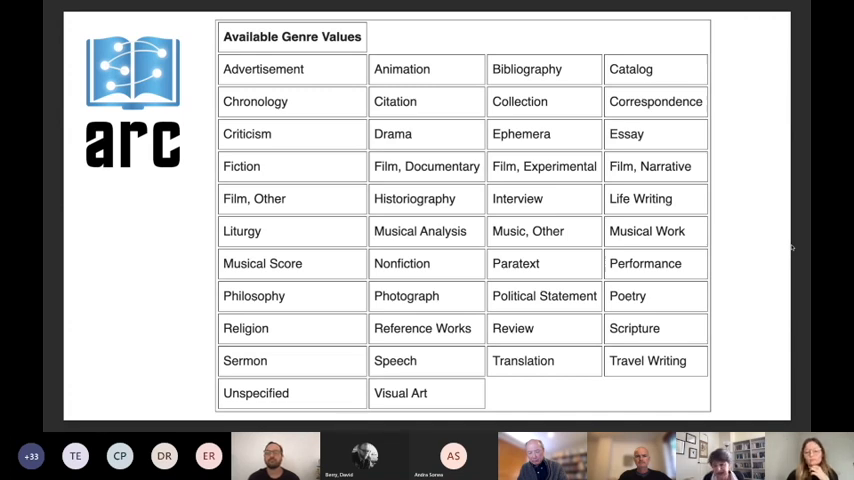
pyautogui.moveTo(744, 256)
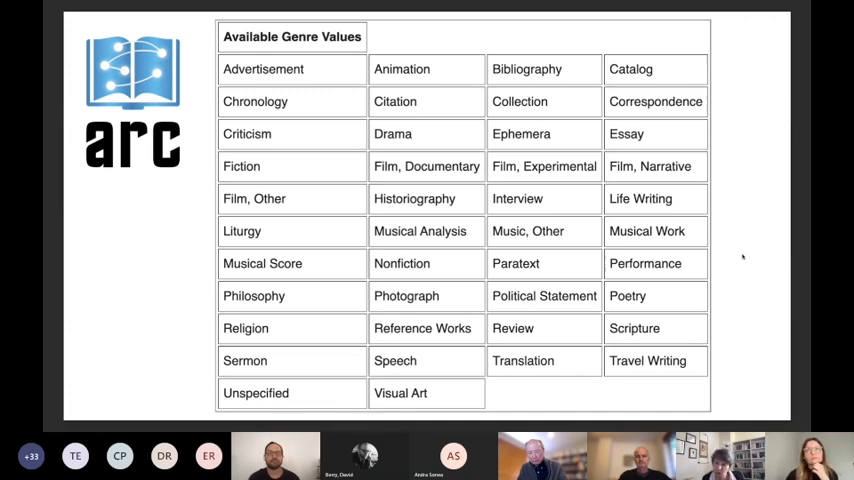